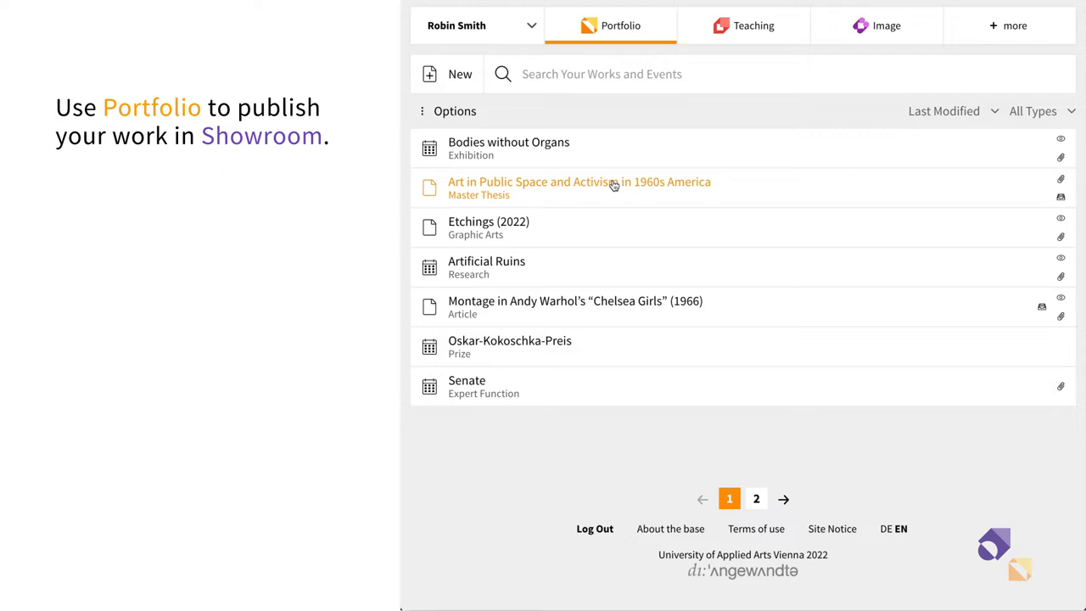
Open the 'Art in Public Space and Activism in 1960s America' thesis entry and publish it
click(579, 181)
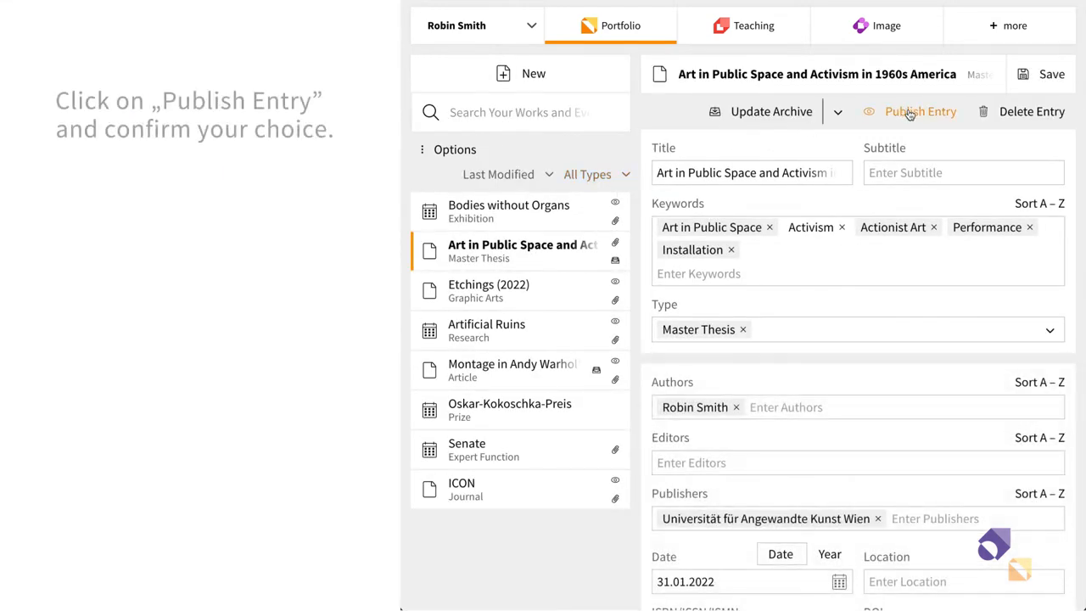
click(921, 112)
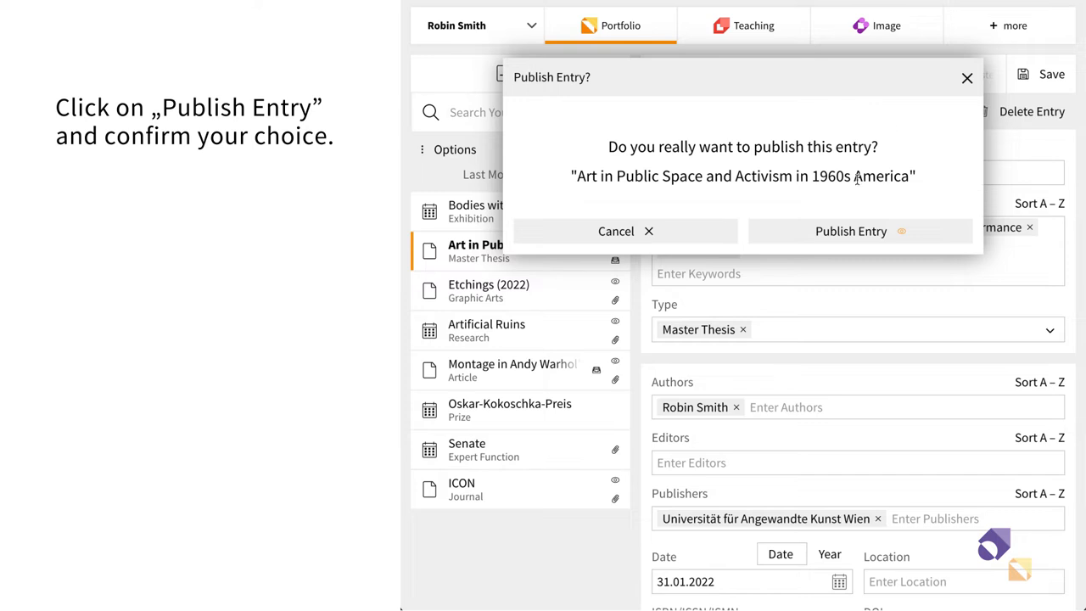
click(851, 231)
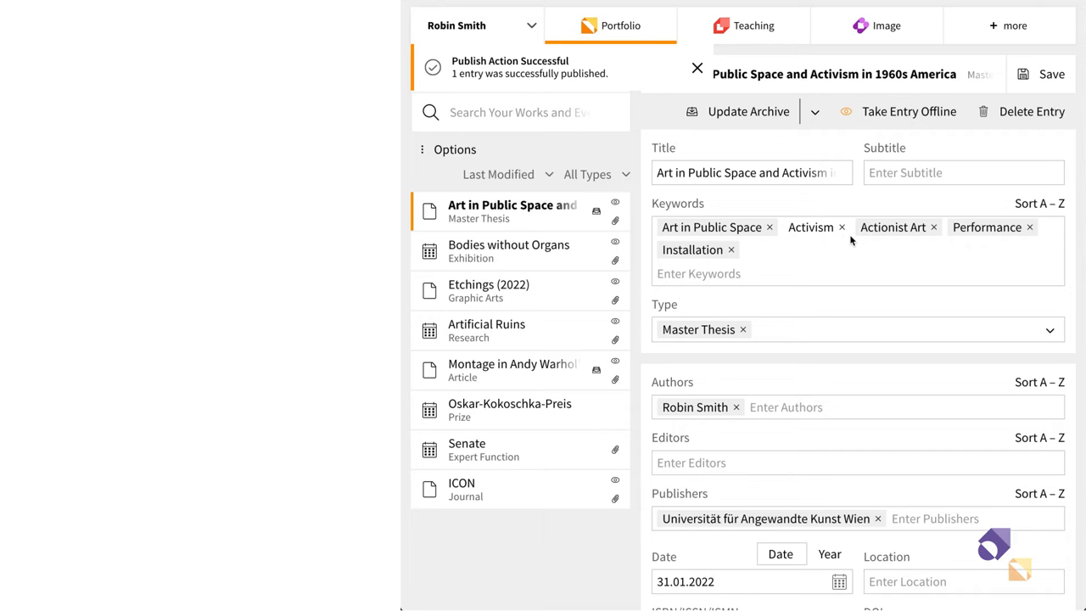
Publish every attached file except the draft document
scroll(down, 3)
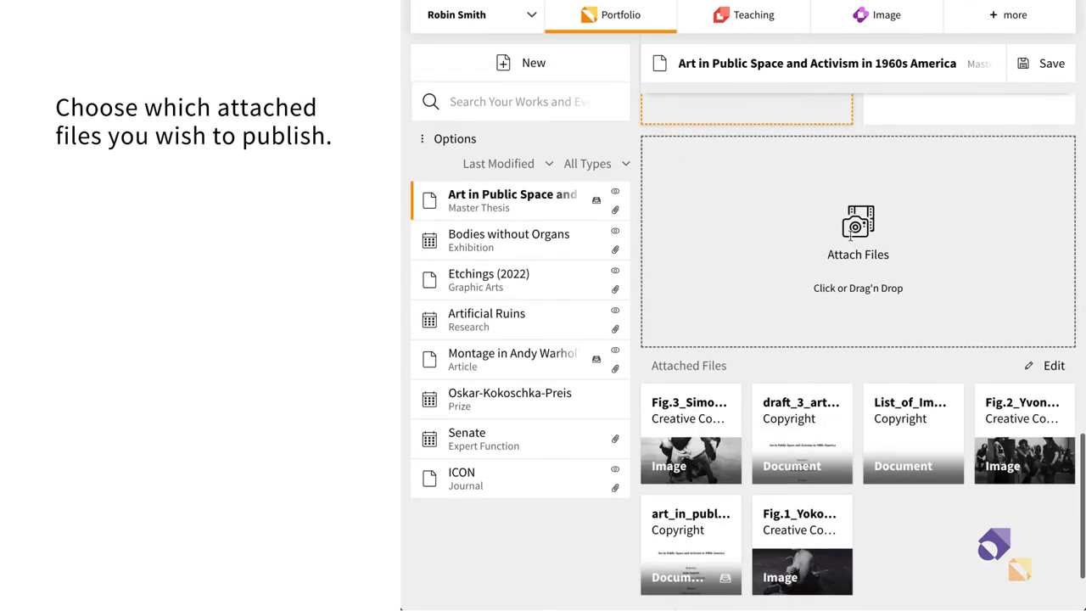
click(1053, 365)
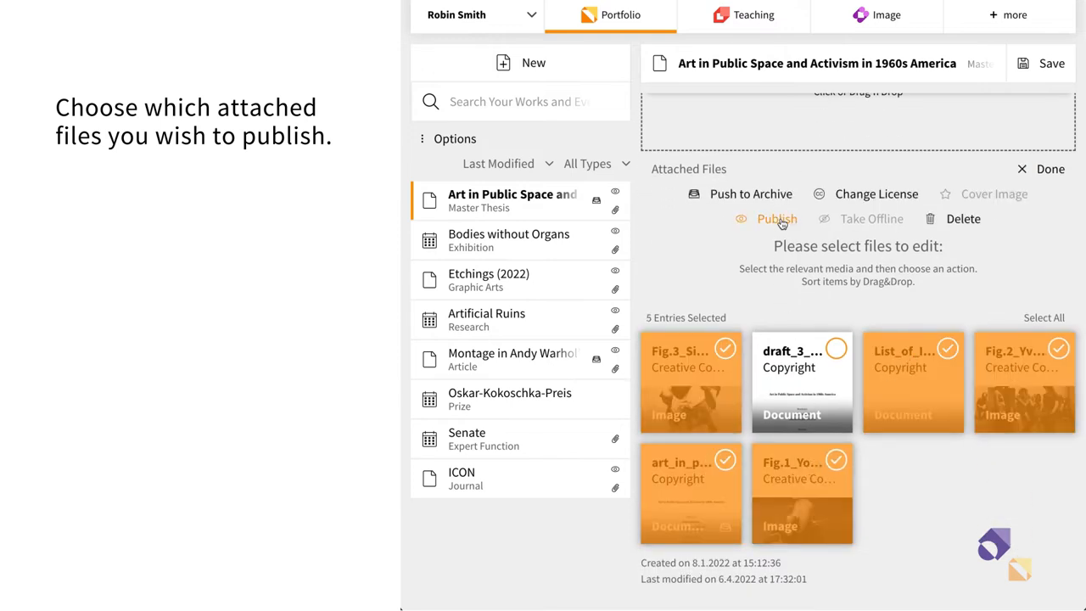
click(776, 218)
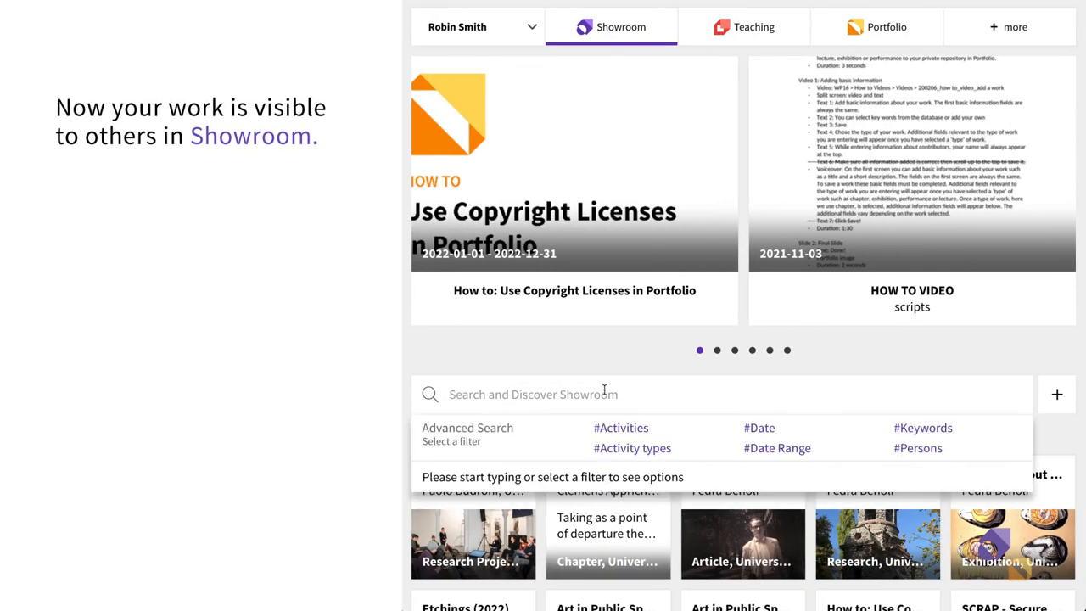
Search Showroom for 'Art in Public Space' and open the thesis result
text(Art in Public Space)
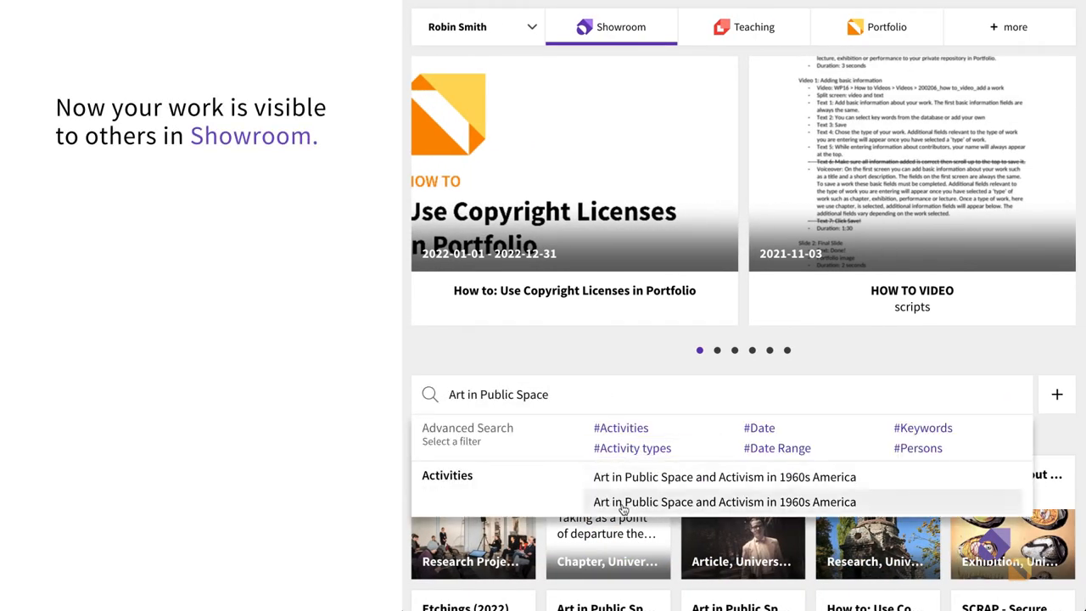
click(723, 501)
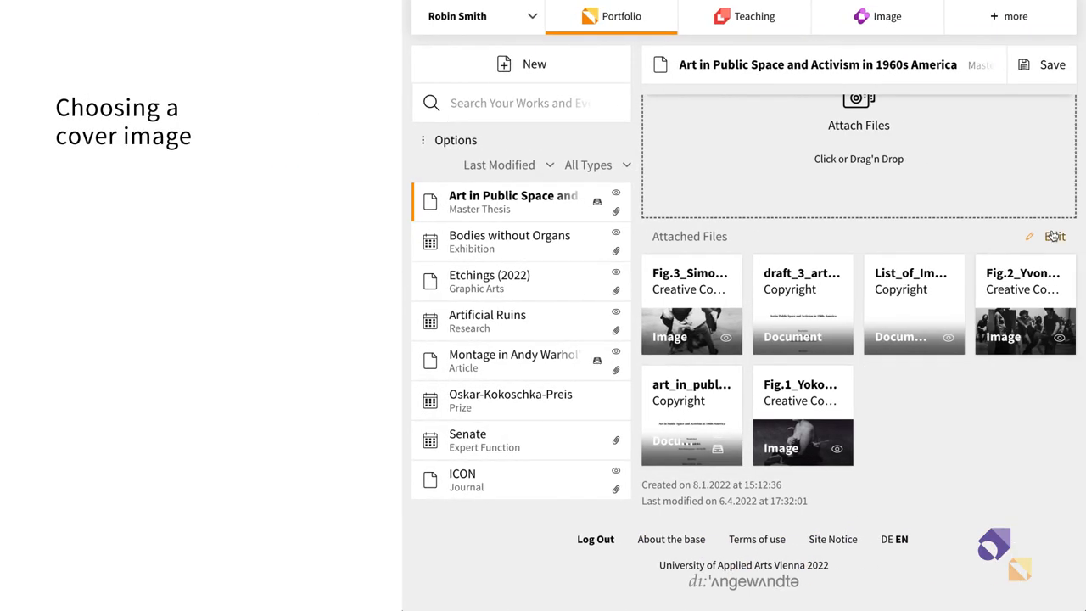
Set the Fig.1 photograph as cover image, finish editing, and dismiss the success notice
click(1054, 236)
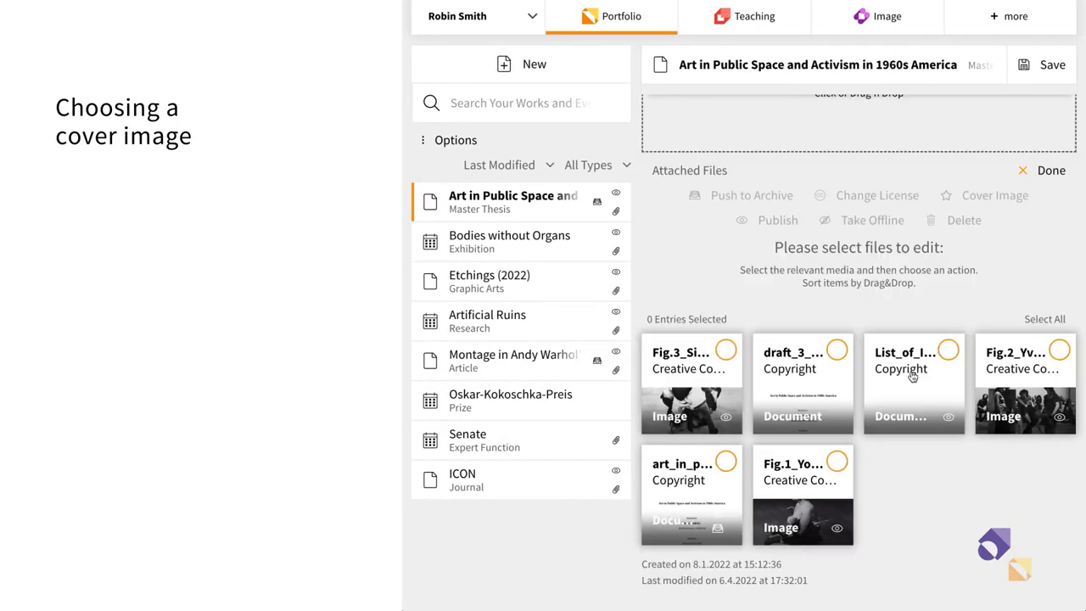
click(802, 495)
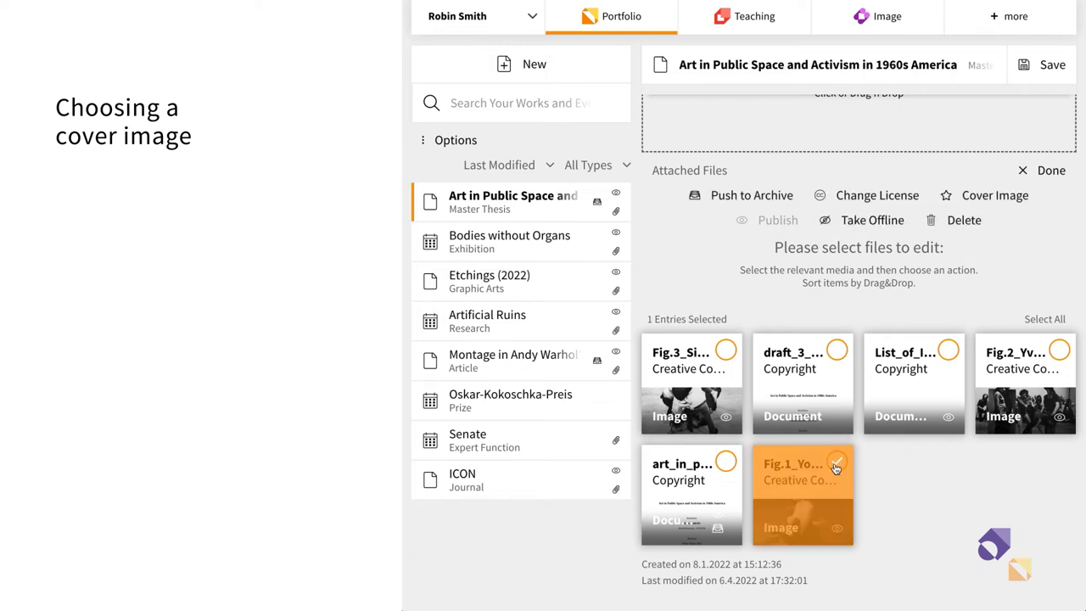
click(993, 195)
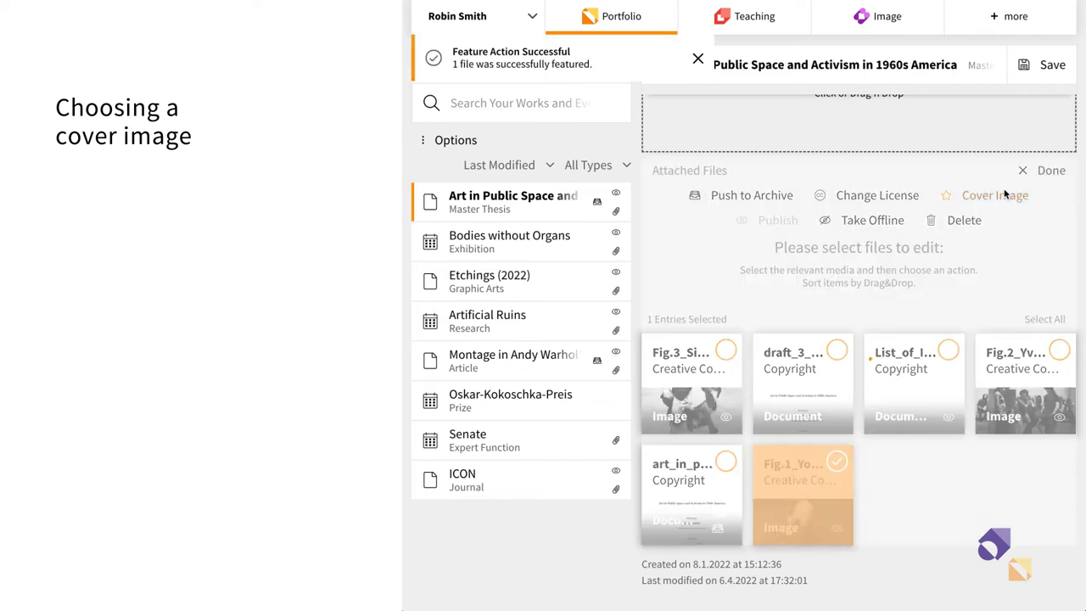
click(837, 462)
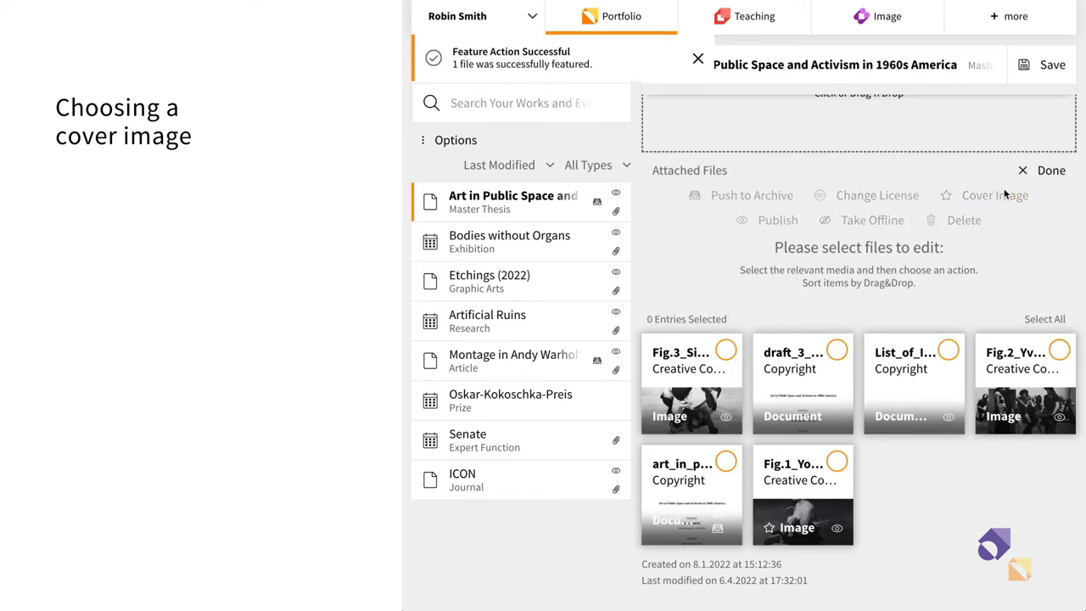
click(1050, 170)
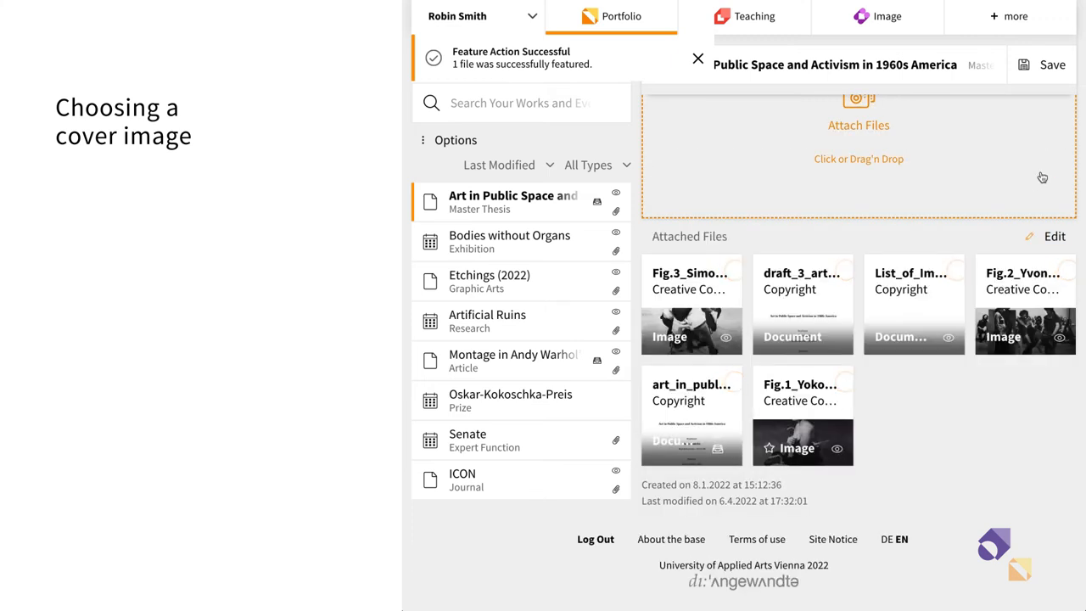
click(697, 59)
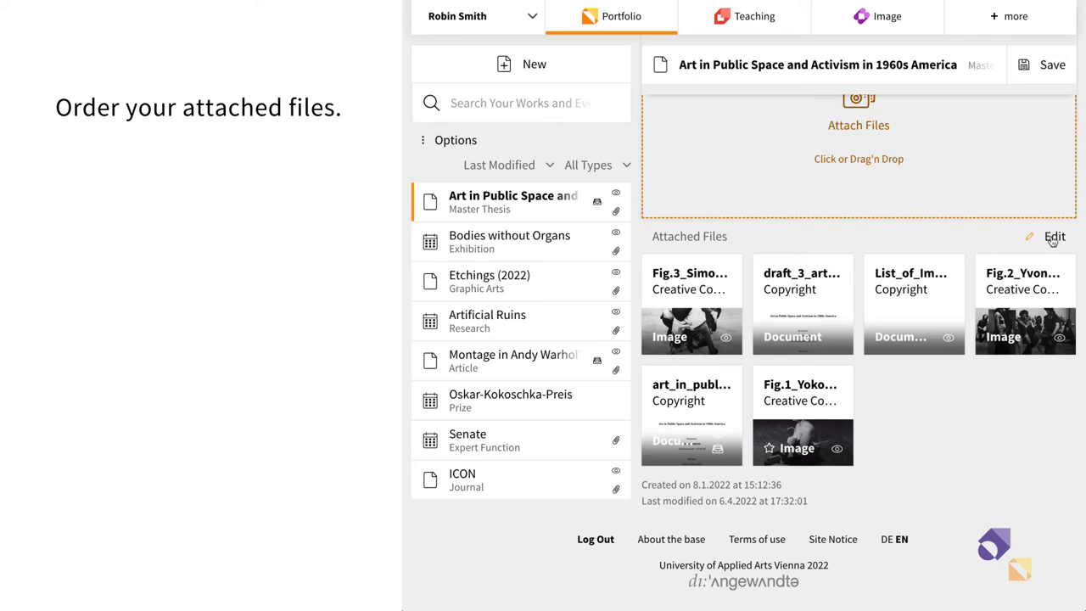
Drag the three figures ahead of the documents, then enlarge the Fig.1 cover image in Showroom
click(1054, 237)
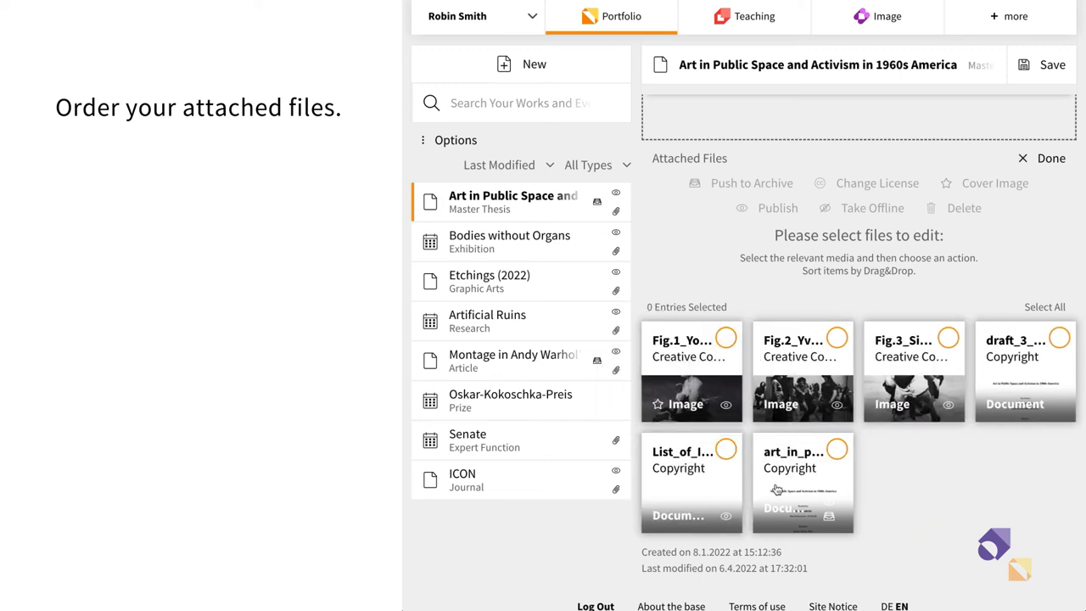
drag(691, 475, 1024, 373)
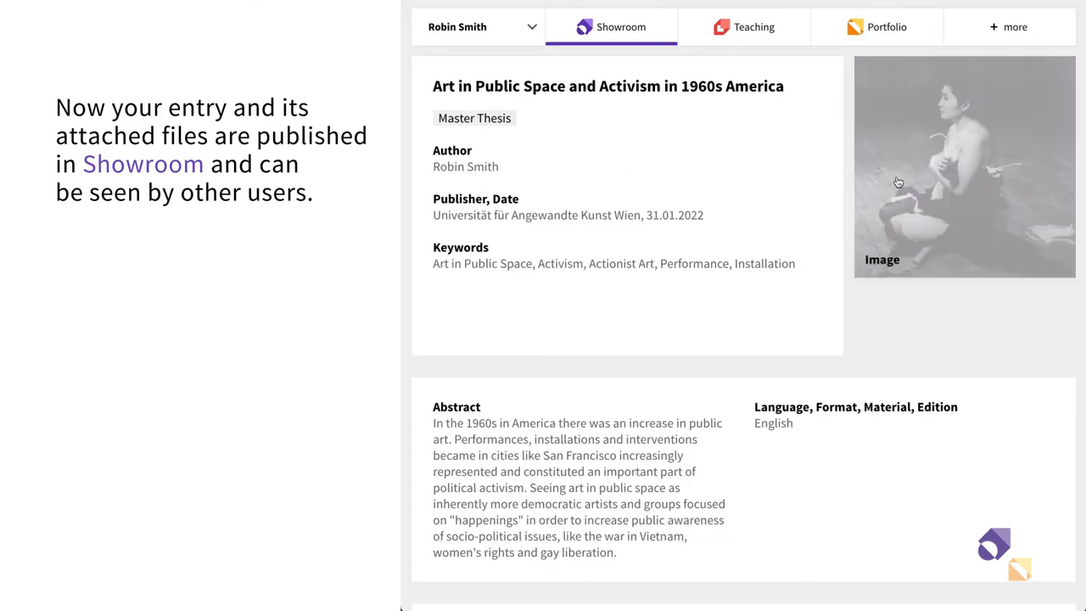
click(964, 166)
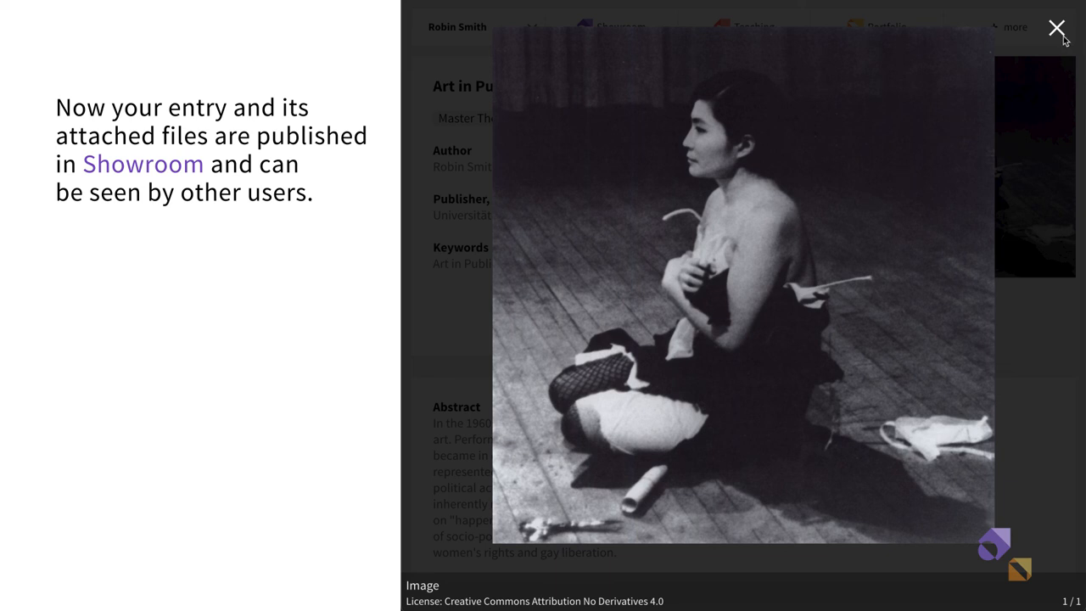